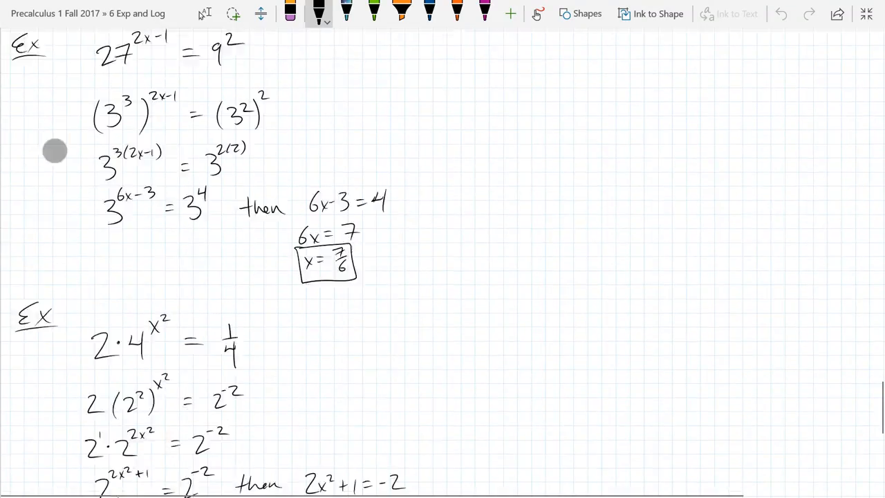
Step: Handwrite the heading 'Natural base e' below the exponent examples
{"action": "scroll", "scroll_direction": "down", "scroll_amount": 3}
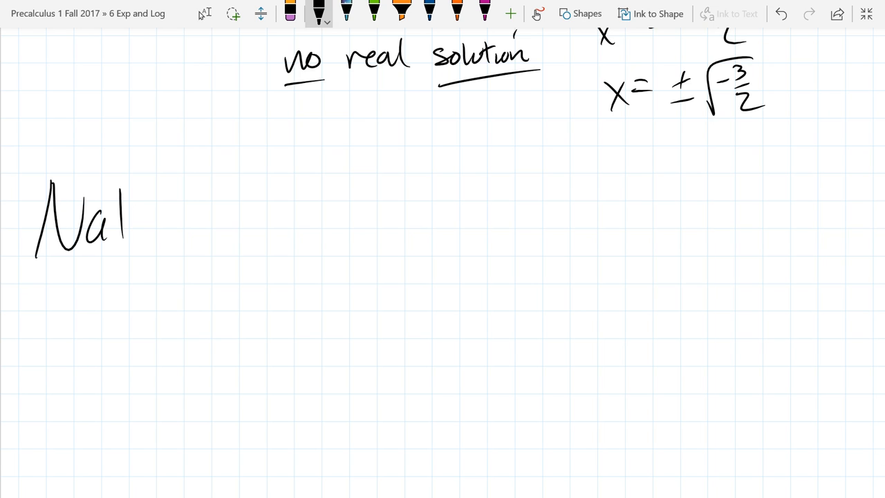
{"action": "left_click_drag", "start_coordinate": [125, 221], "coordinate": [304, 208]}
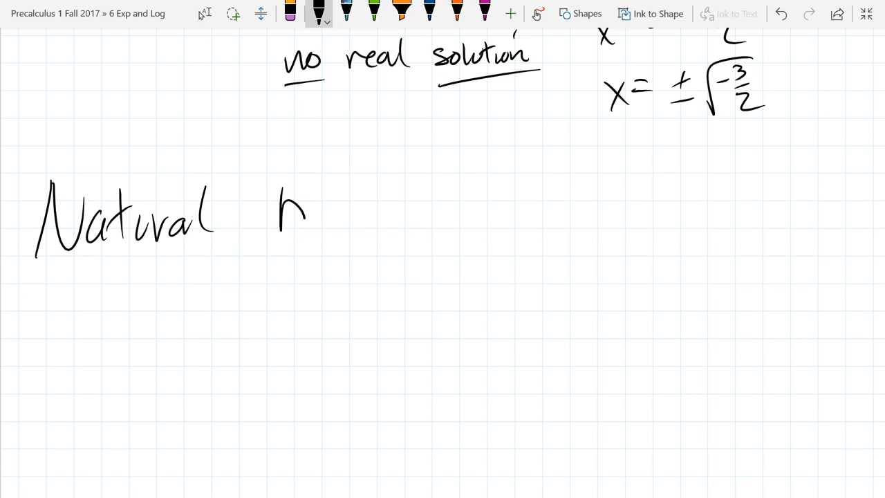
{"action": "left_click_drag", "start_coordinate": [279, 214], "coordinate": [387, 221]}
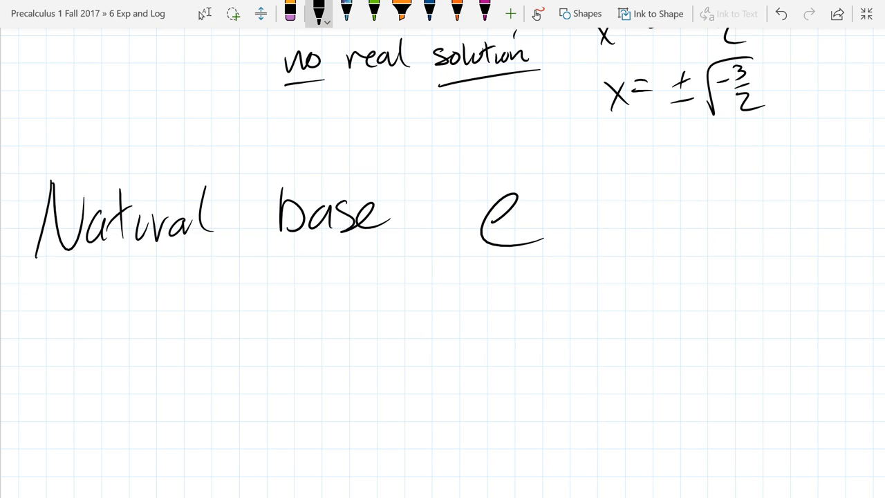
Step: Ink 'e is the number such that' and the expression (1 + 1/n)^n
{"action": "scroll", "scroll_direction": "down", "scroll_amount": 3}
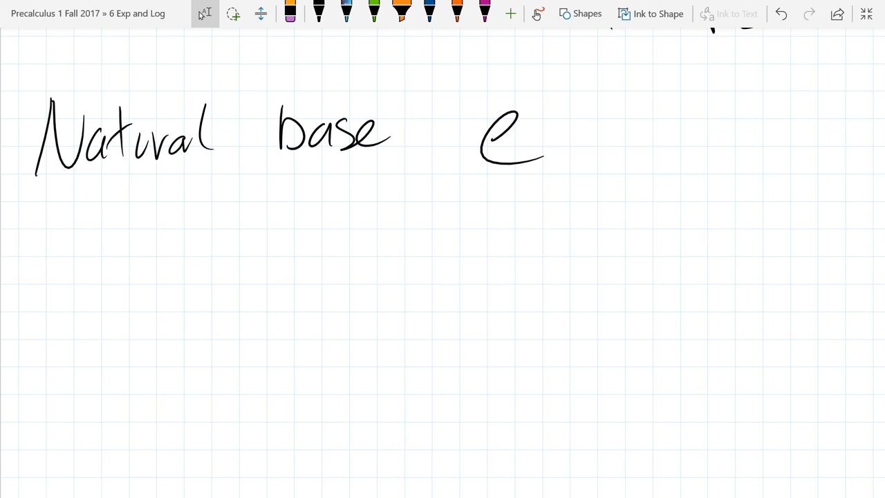
{"action": "left_click", "coordinate": [318, 14]}
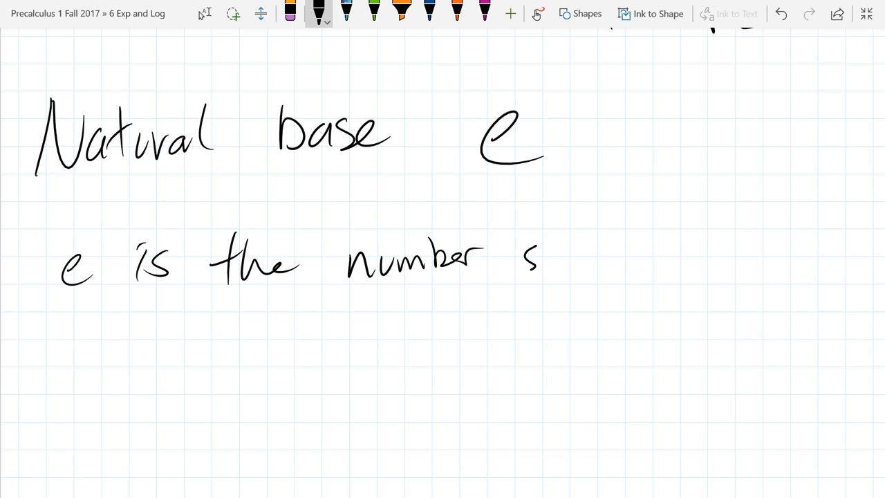
{"action": "left_click_drag", "start_coordinate": [525, 262], "coordinate": [680, 249]}
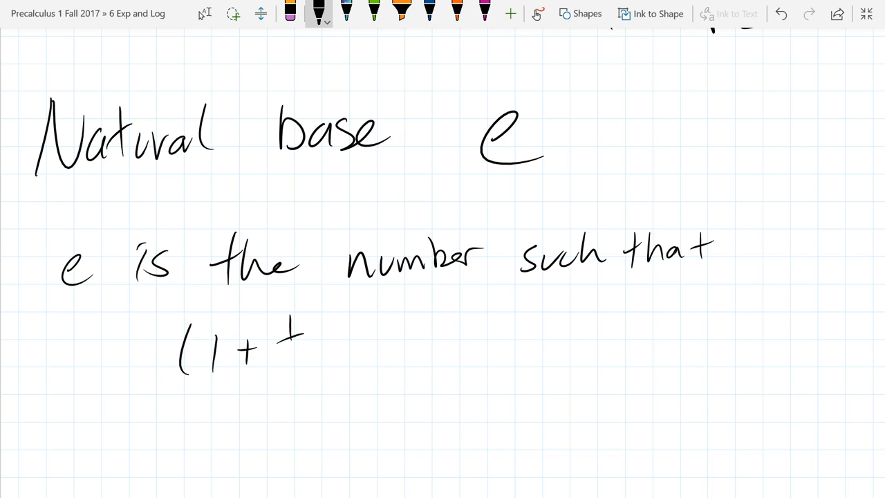
{"action": "left_click_drag", "start_coordinate": [283, 346], "coordinate": [339, 311]}
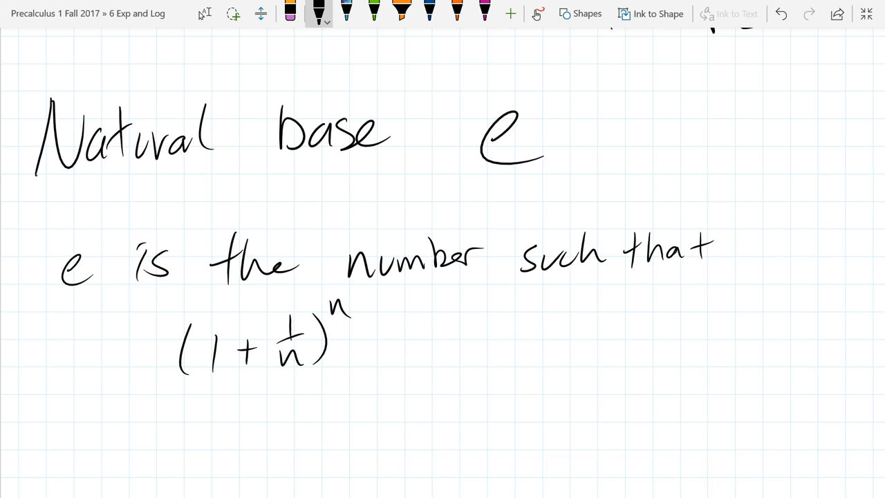
Step: Add the 'f(n) =' label and 'approaches as n → ∞' around the expression
{"action": "left_click_drag", "start_coordinate": [28, 331], "coordinate": [39, 373]}
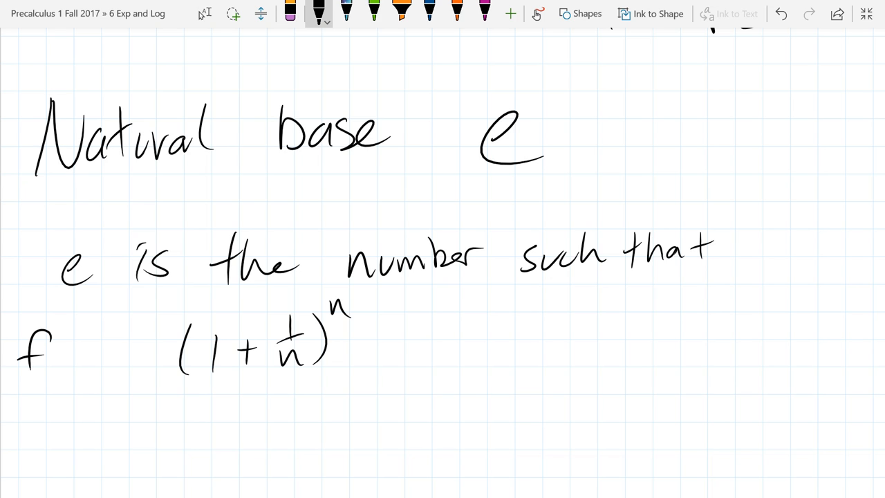
{"action": "left_click_drag", "start_coordinate": [41, 353], "coordinate": [131, 352]}
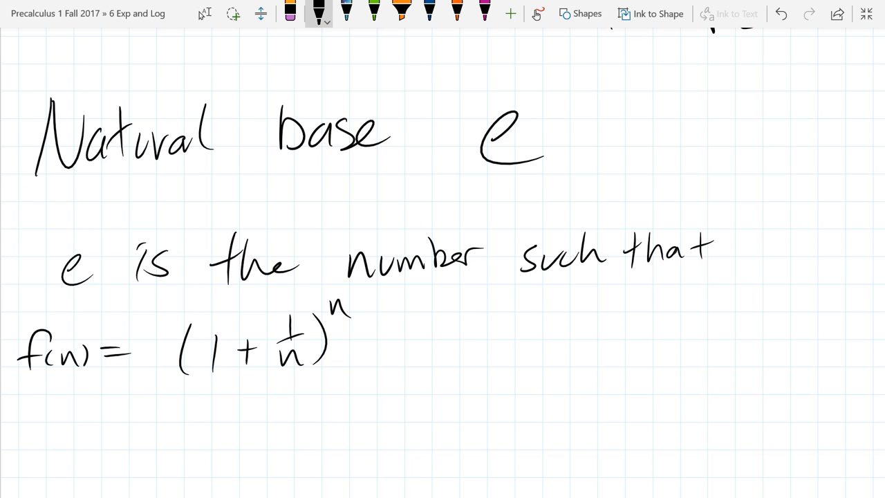
{"action": "left_click_drag", "start_coordinate": [440, 359], "coordinate": [523, 359]}
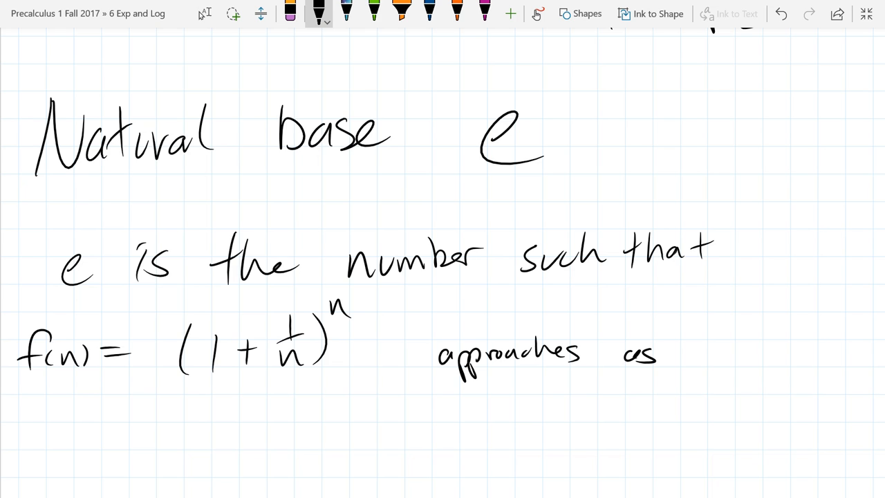
{"action": "left_click_drag", "start_coordinate": [684, 348], "coordinate": [777, 348]}
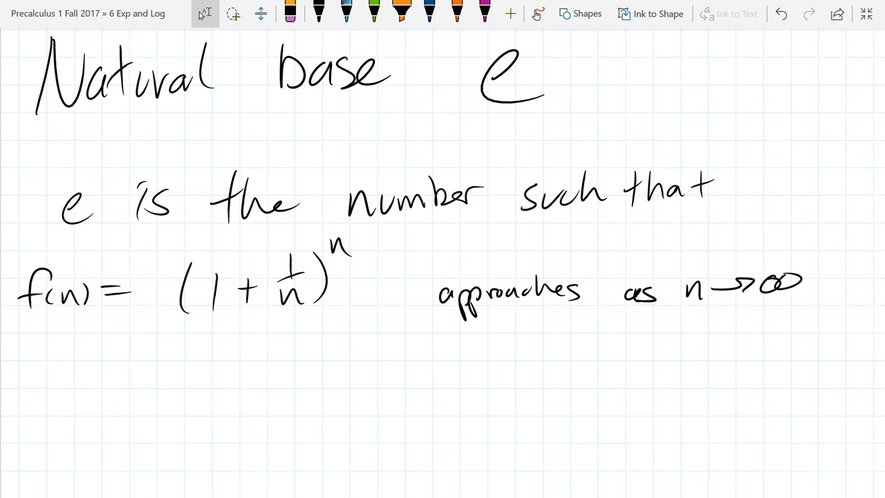
Step: Ink the note 'useful info: e ≈ 2.71' beneath the definition
{"action": "scroll", "scroll_direction": "up", "scroll_amount": 3}
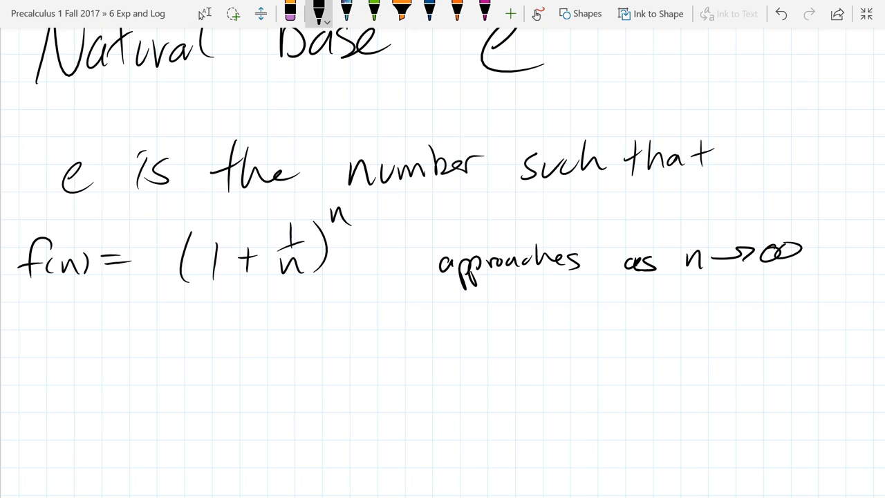
{"action": "left_click_drag", "start_coordinate": [48, 384], "coordinate": [107, 401]}
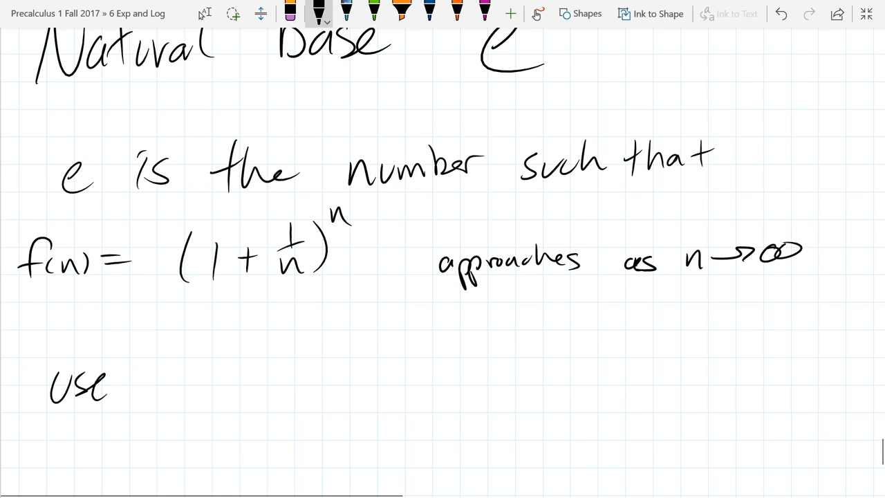
{"action": "type", "text": "useful info:"}
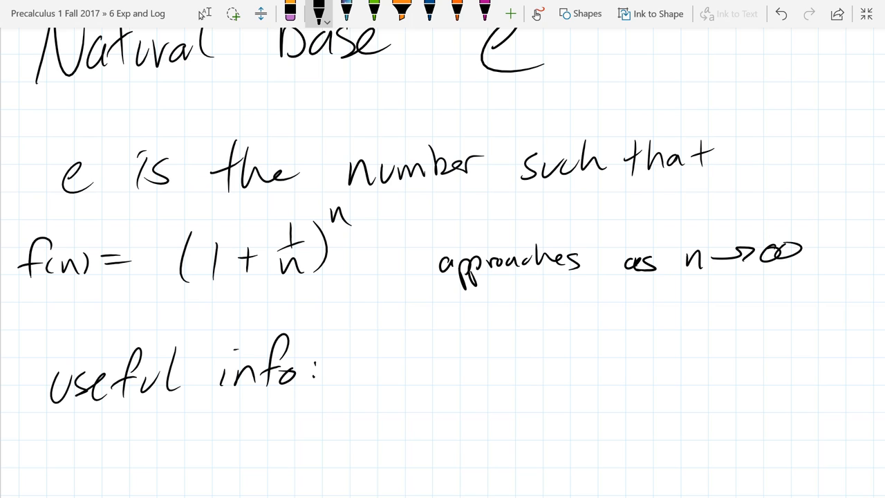
{"action": "left_click_drag", "start_coordinate": [387, 376], "coordinate": [511, 362]}
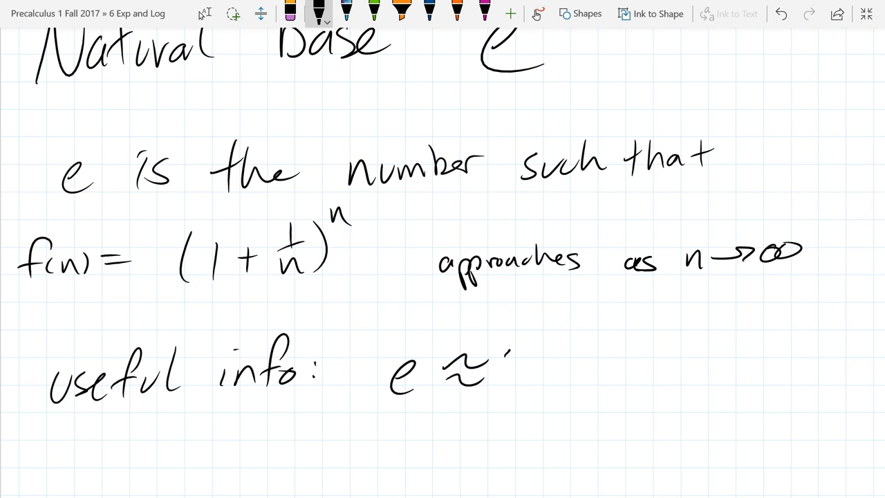
{"action": "left_click_drag", "start_coordinate": [504, 373], "coordinate": [594, 373]}
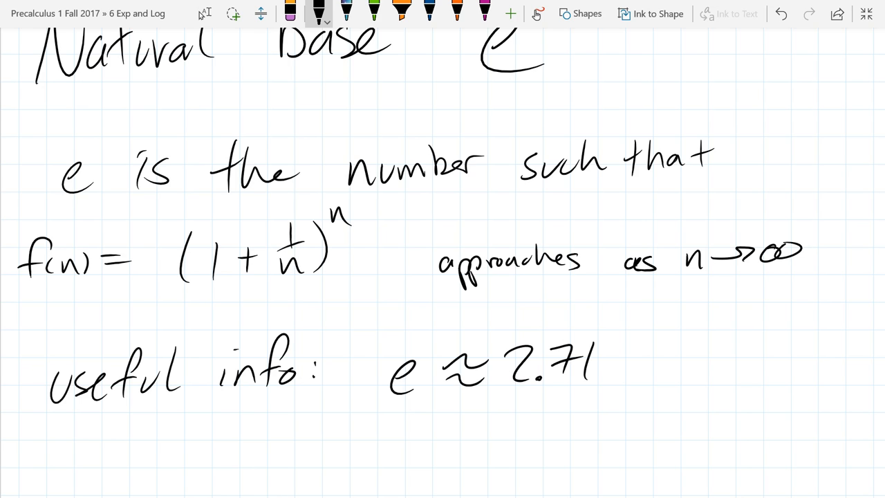
{"action": "scroll", "scroll_direction": "down", "scroll_amount": 3}
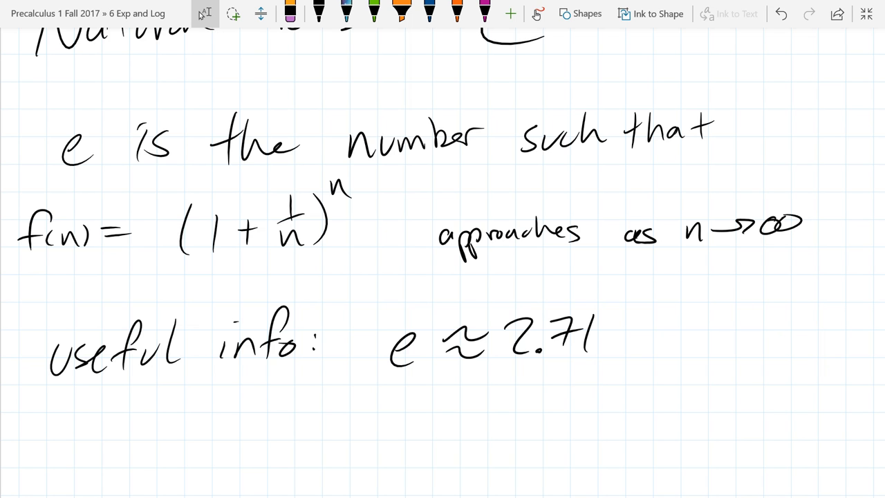
{"action": "scroll", "scroll_direction": "up", "scroll_amount": 3}
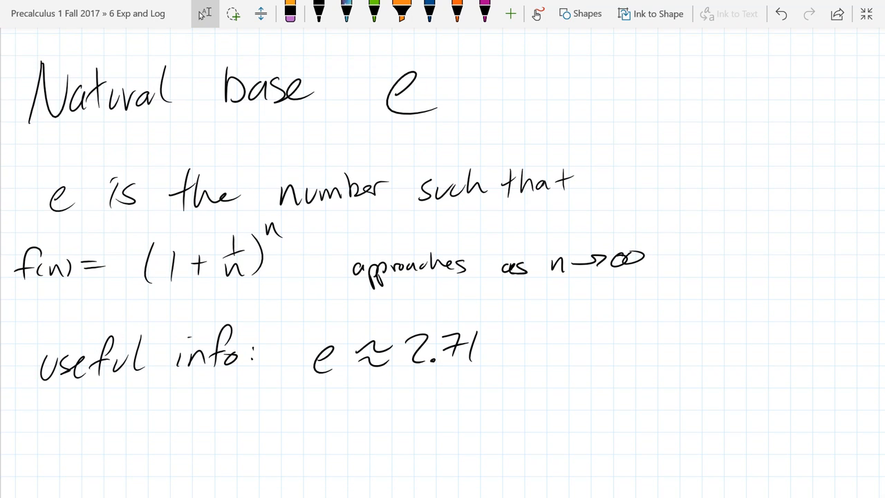
Step: Create a new page titled '6.2 Properties of Logs'
{"action": "left_click", "coordinate": [865, 14]}
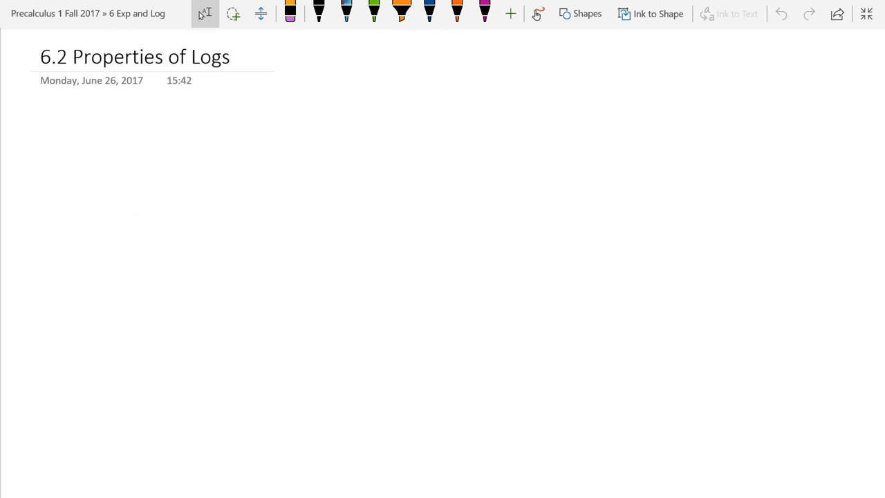
Step: Ink 'all exponential functions are 1-1.' under the page title
{"action": "left_click", "coordinate": [318, 12]}
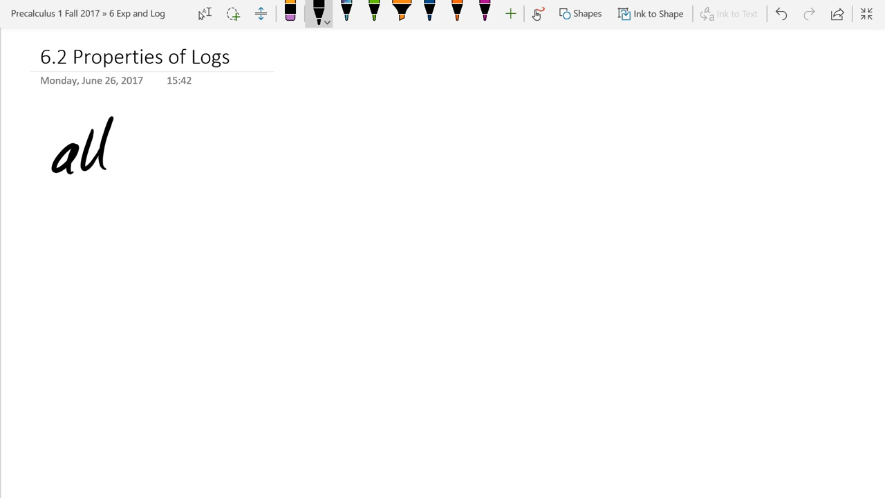
{"action": "left_click_drag", "start_coordinate": [185, 136], "coordinate": [191, 159]}
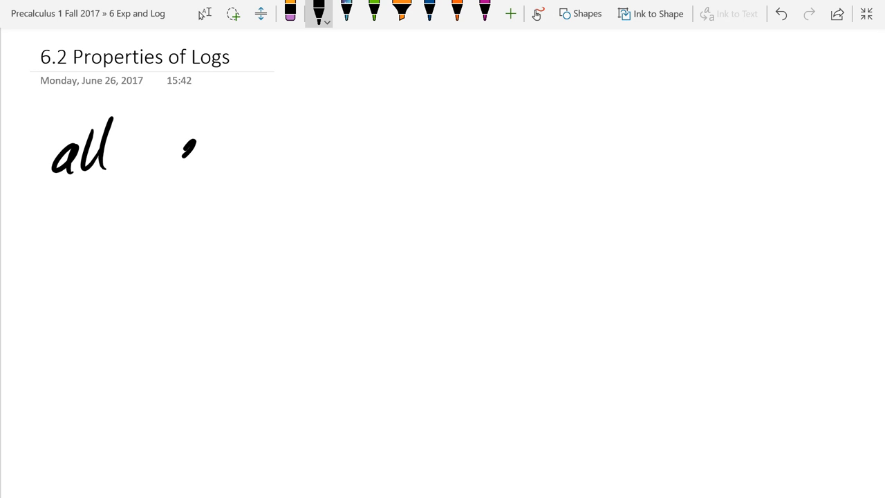
{"action": "left_click_drag", "start_coordinate": [177, 159], "coordinate": [224, 145]}
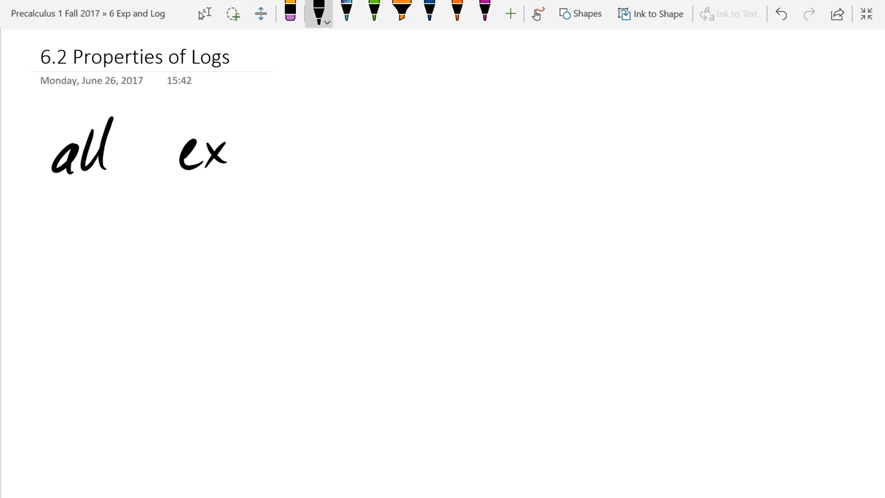
{"action": "left_click_drag", "start_coordinate": [228, 152], "coordinate": [315, 159]}
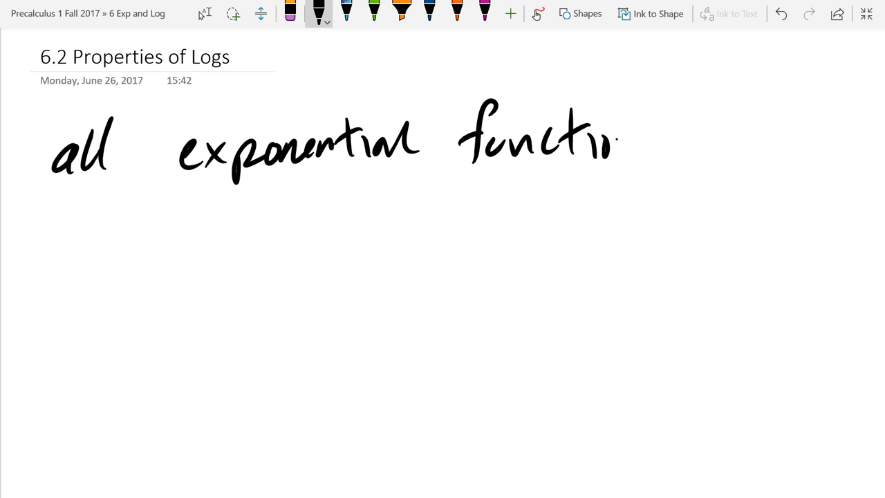
{"action": "left_click_drag", "start_coordinate": [615, 138], "coordinate": [664, 159]}
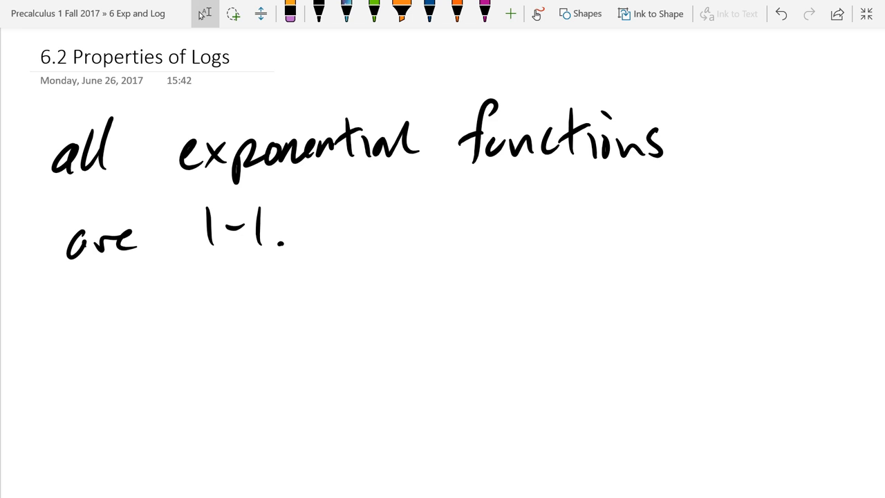
{"action": "left_click", "coordinate": [318, 13]}
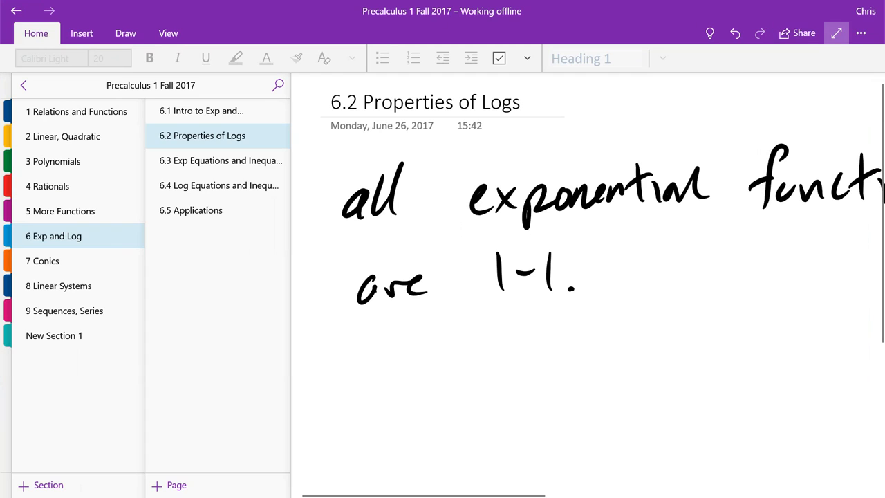
{"action": "left_click", "coordinate": [835, 33]}
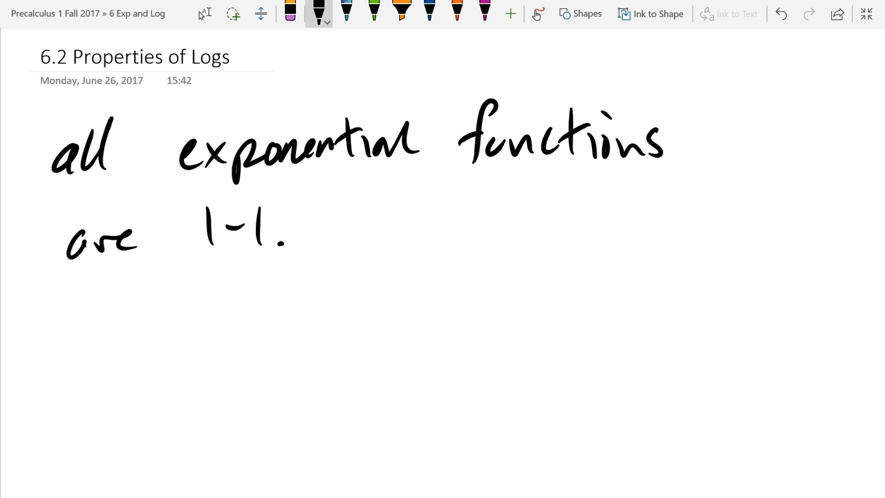
Step: Extend the statement with ', they have inverses.', erasing 'and', and begin a new line
{"action": "left_click_drag", "start_coordinate": [284, 235], "coordinate": [370, 235]}
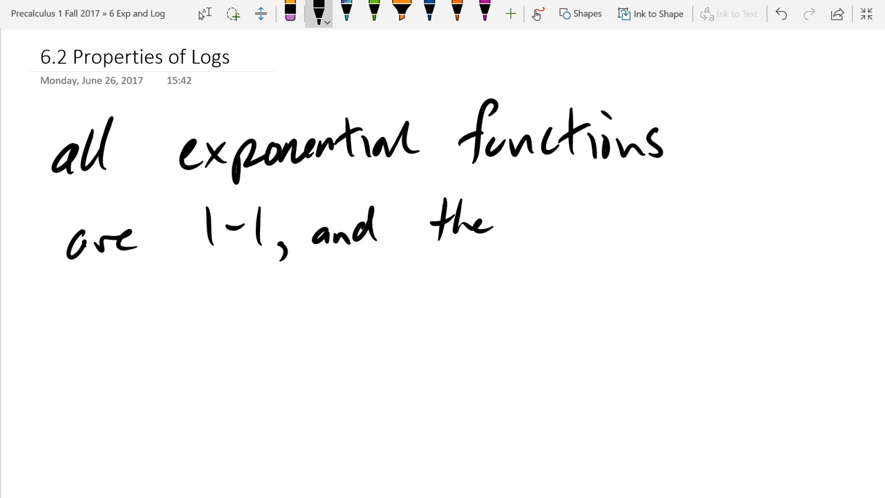
{"action": "left_click_drag", "start_coordinate": [491, 221], "coordinate": [608, 221]}
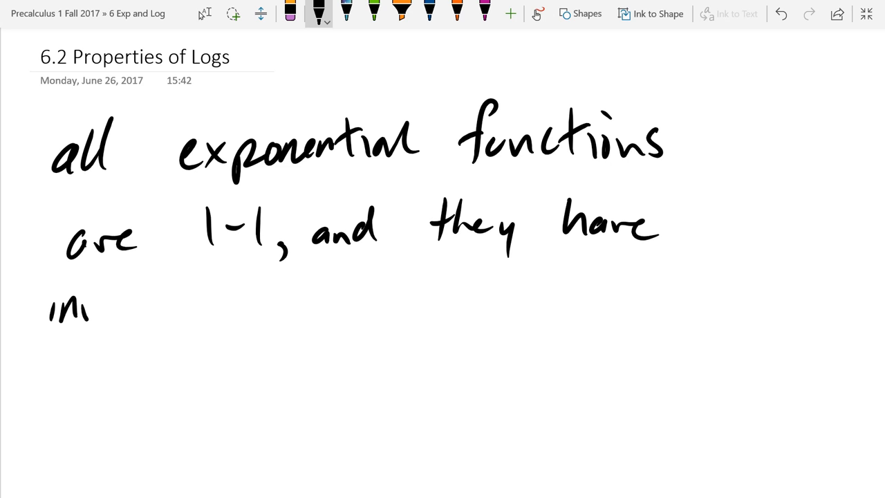
{"action": "left_click_drag", "start_coordinate": [83, 307], "coordinate": [200, 307]}
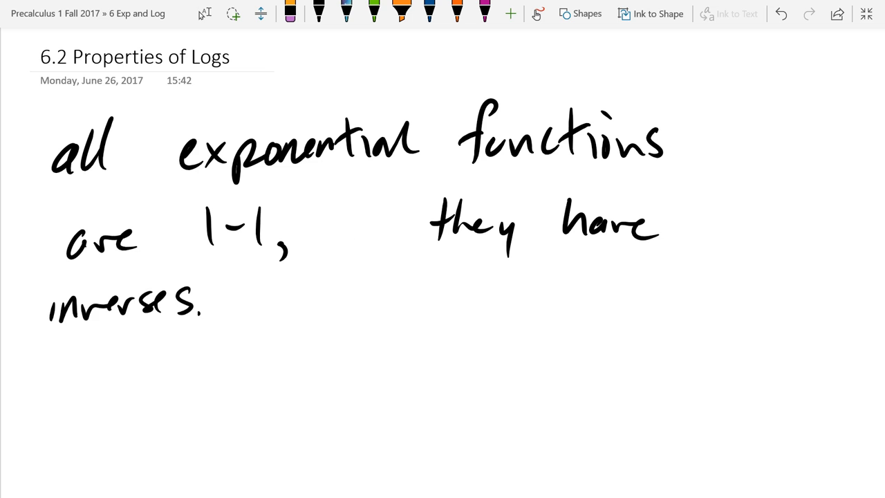
{"action": "left_click_drag", "start_coordinate": [325, 346], "coordinate": [317, 370]}
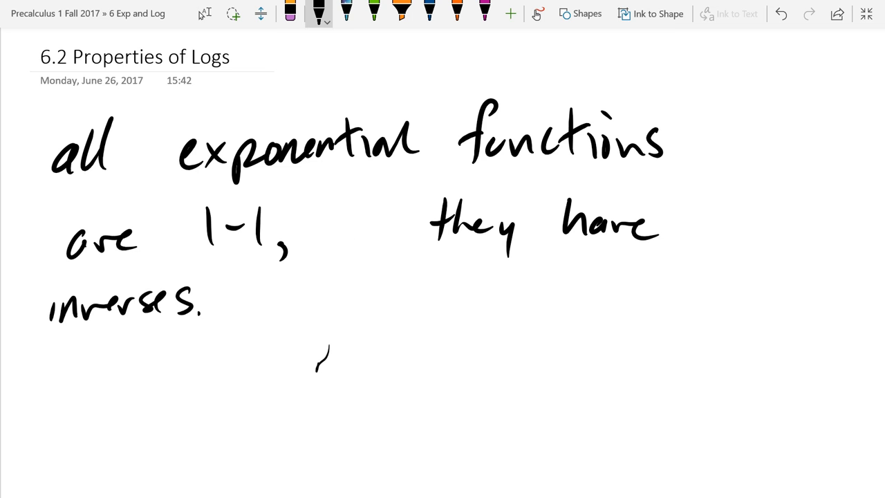